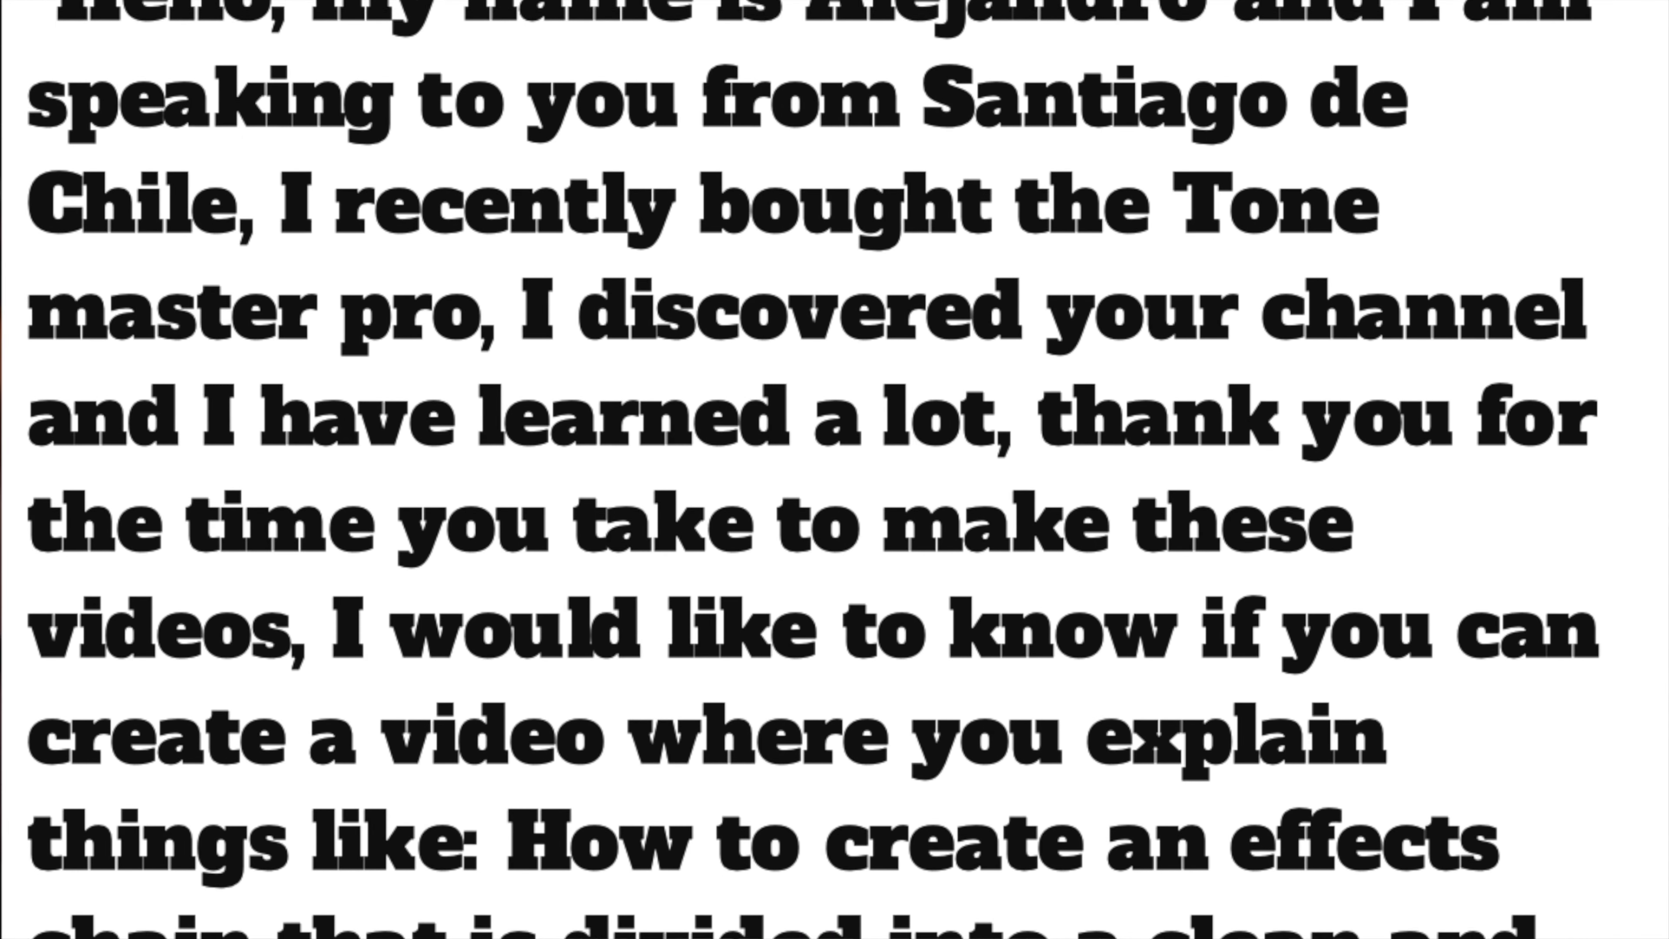
scroll(down, 3)
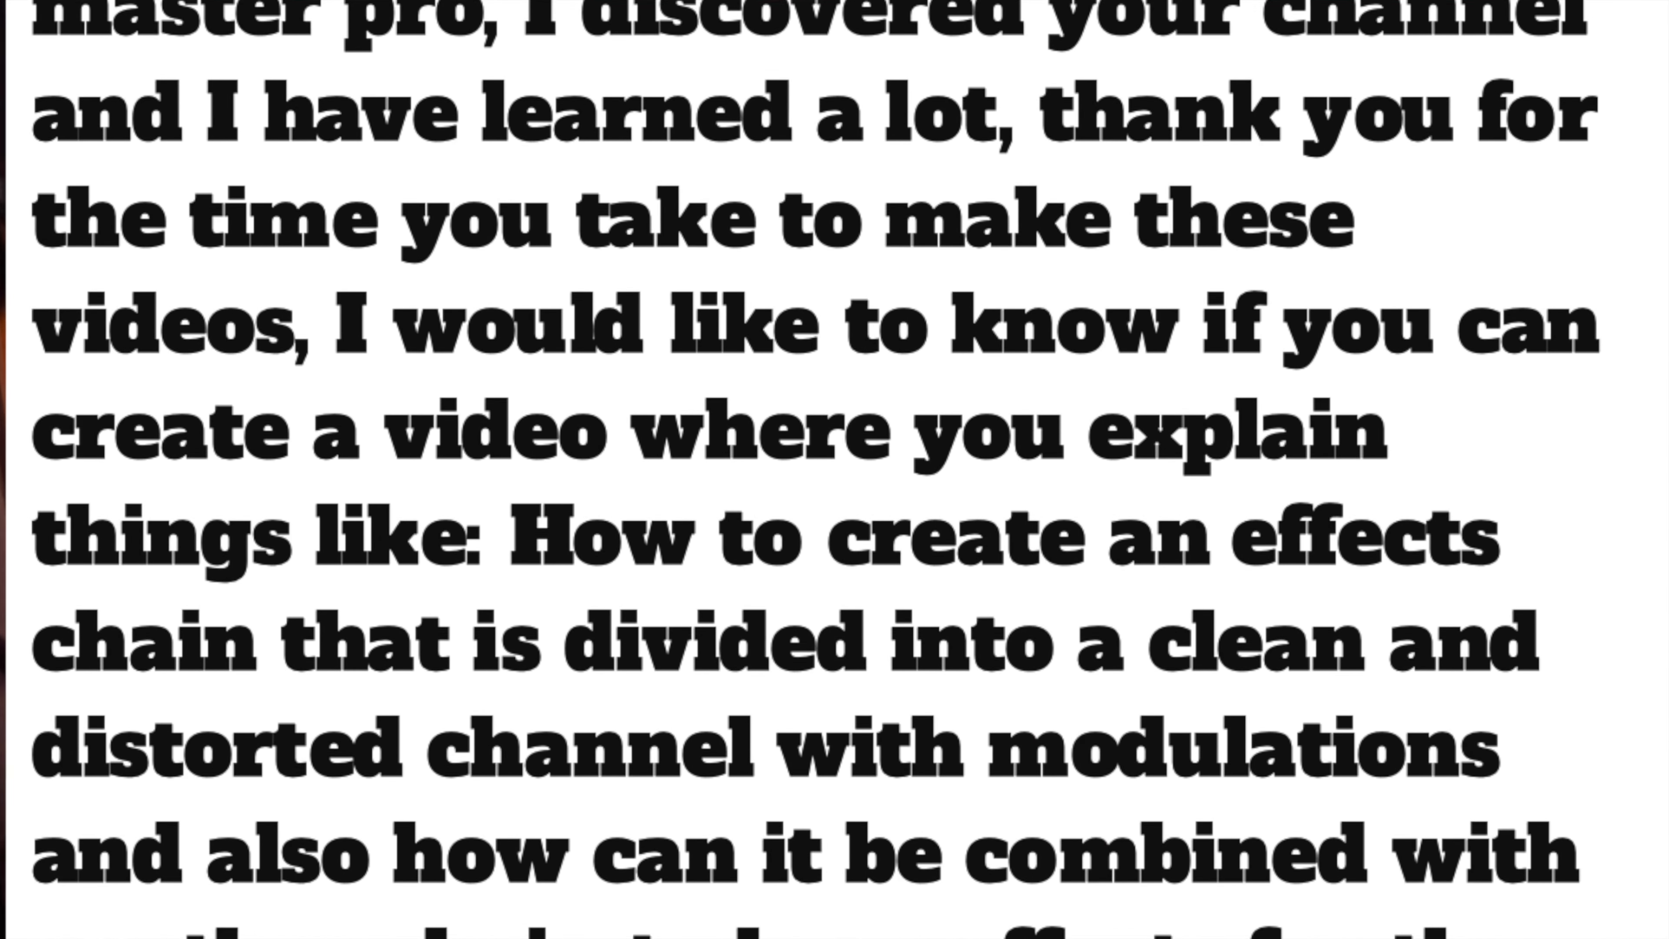
scroll(down, 3)
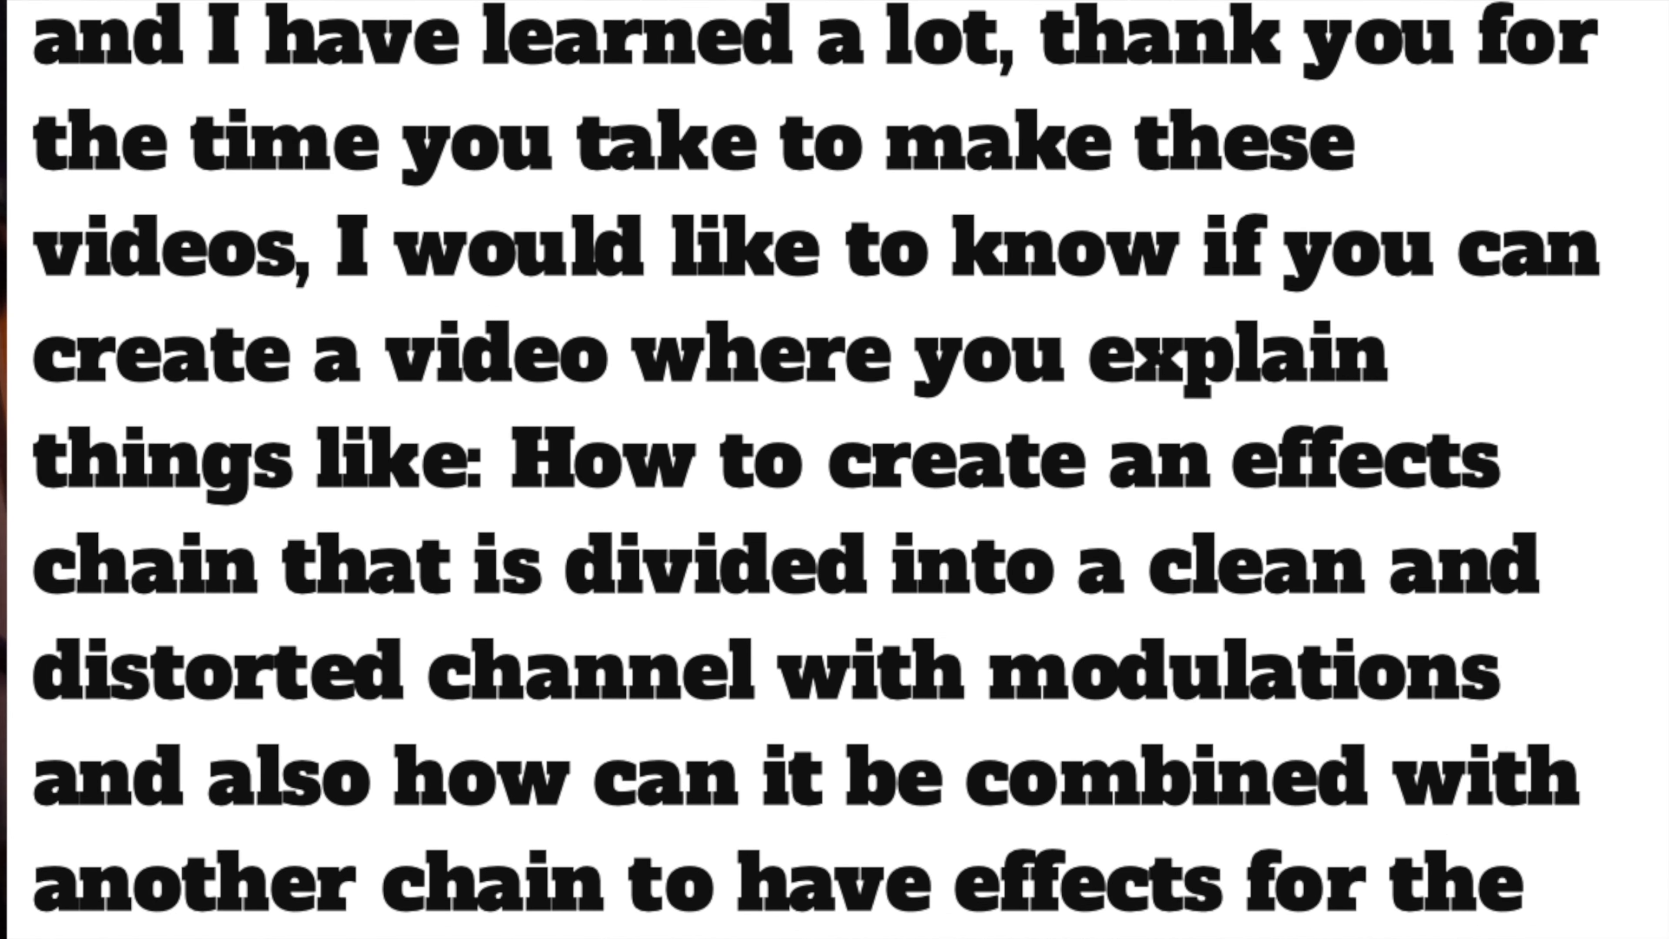
scroll(down, 3)
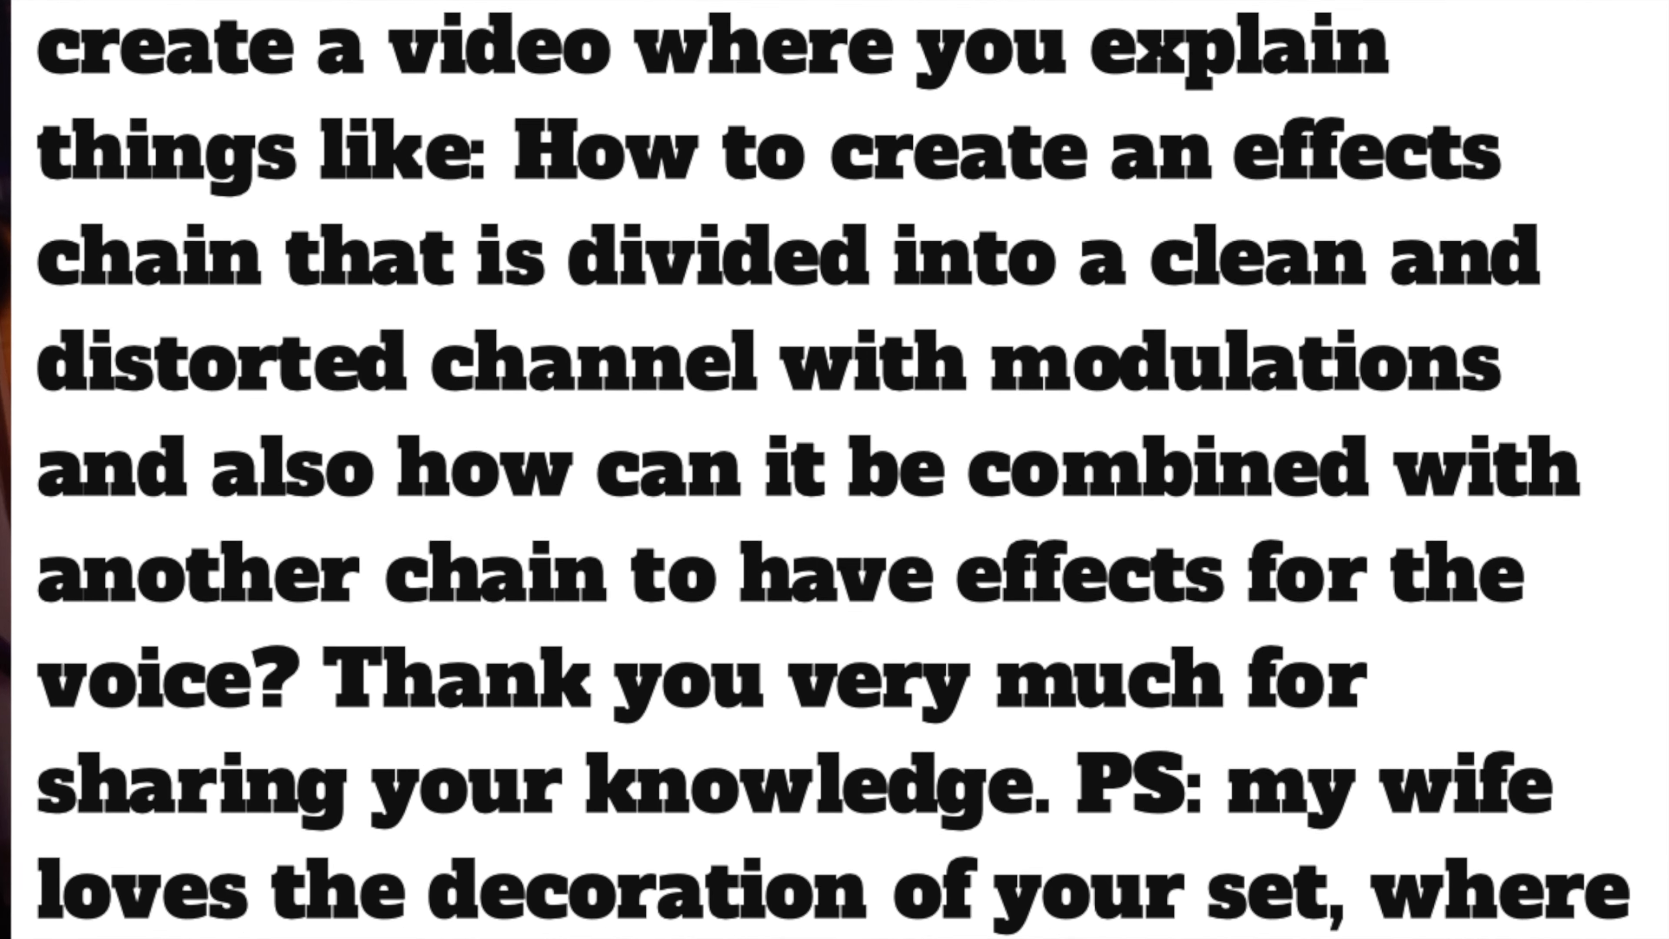
scroll(down, 3)
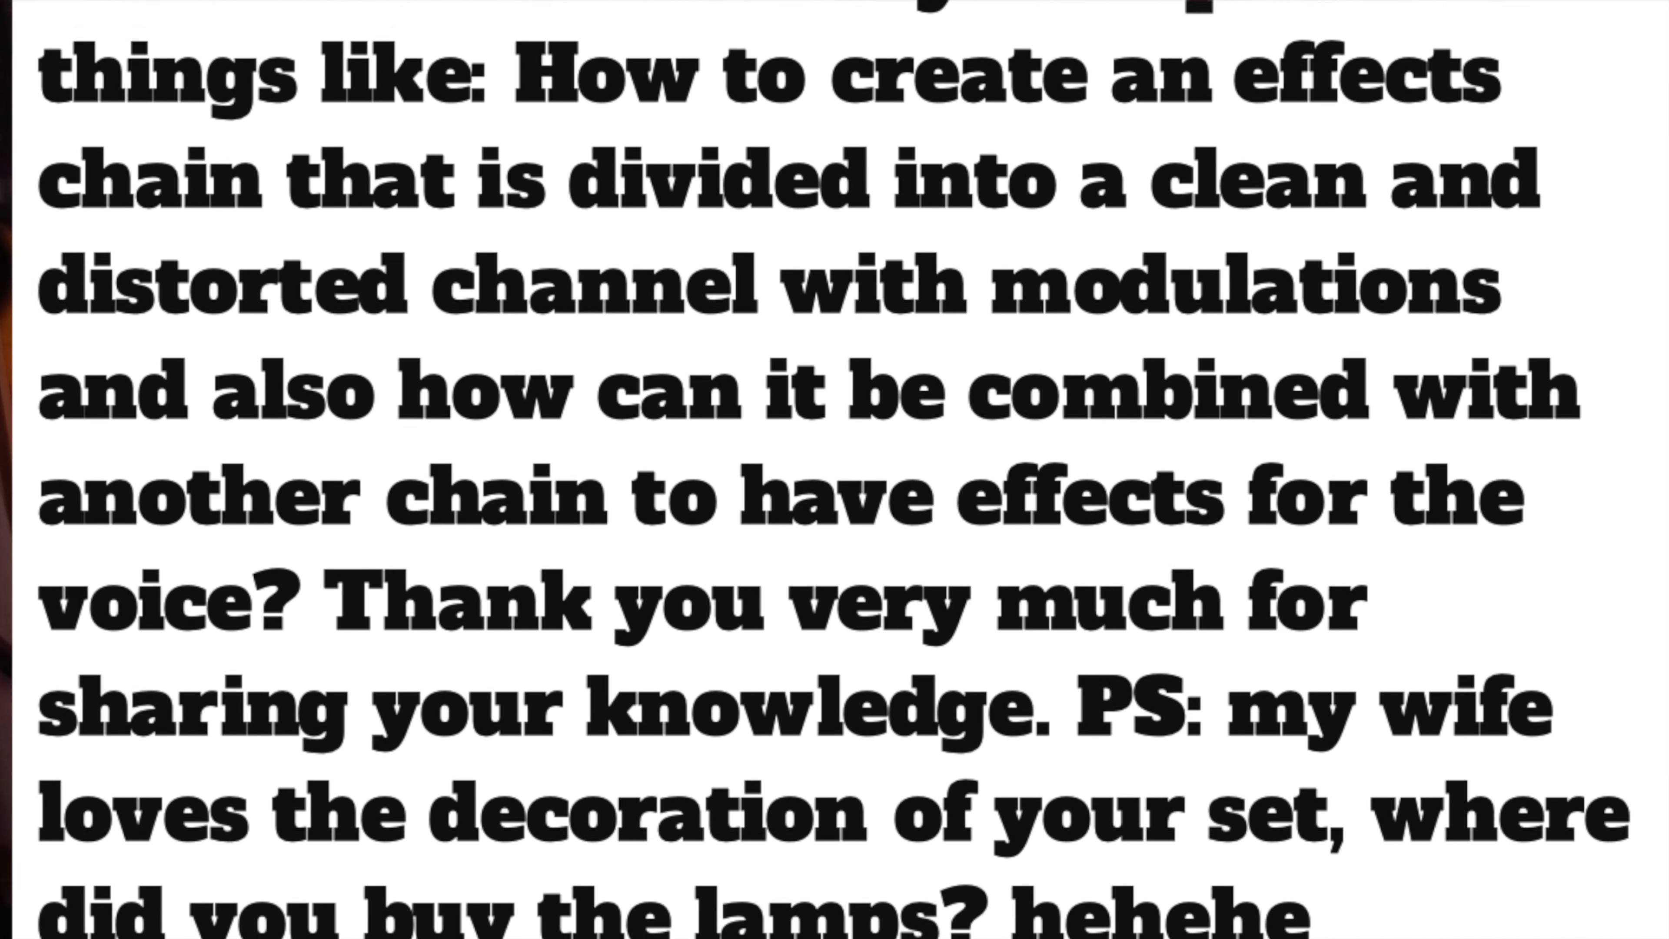
scroll(down, 3)
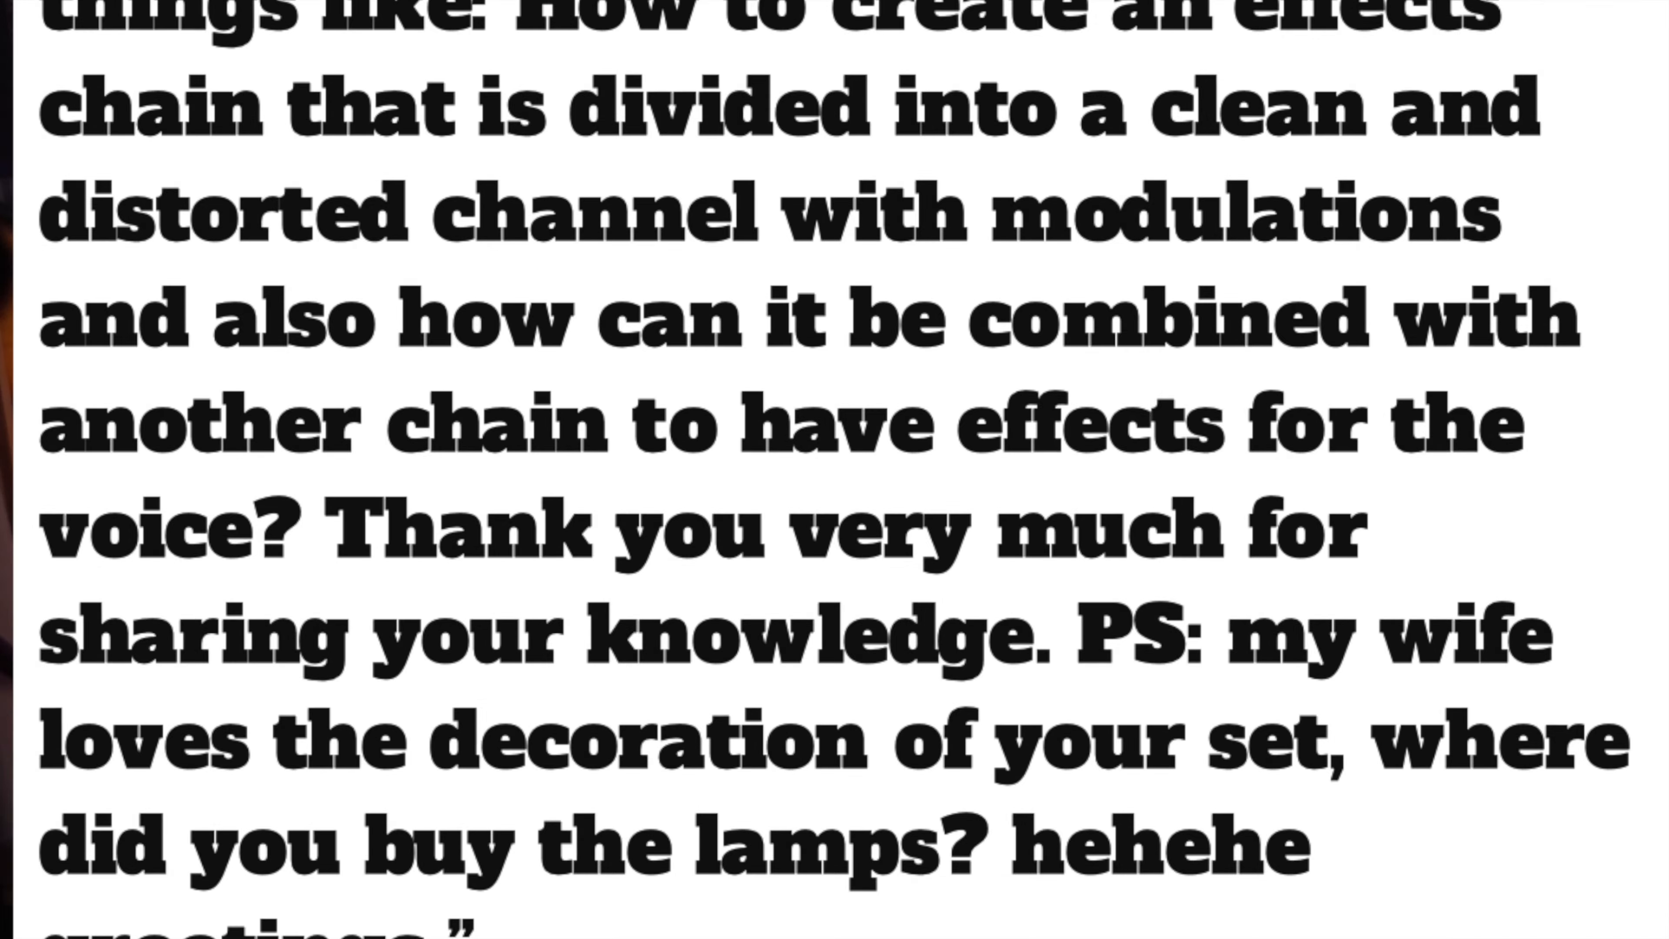
scroll(down, 3)
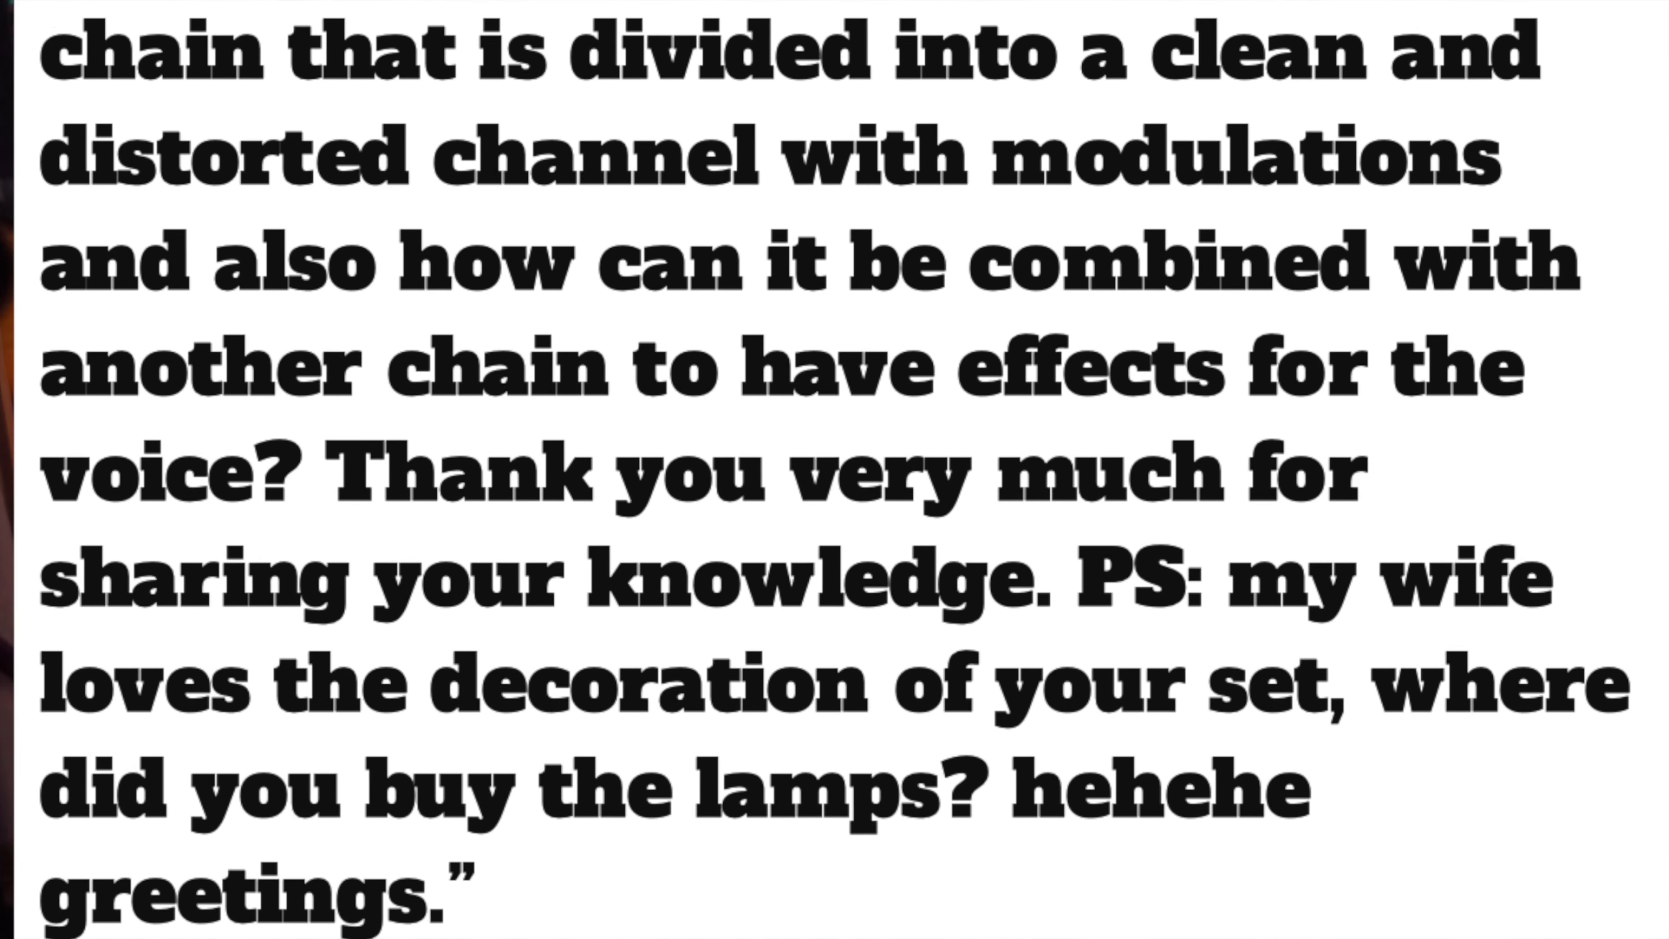